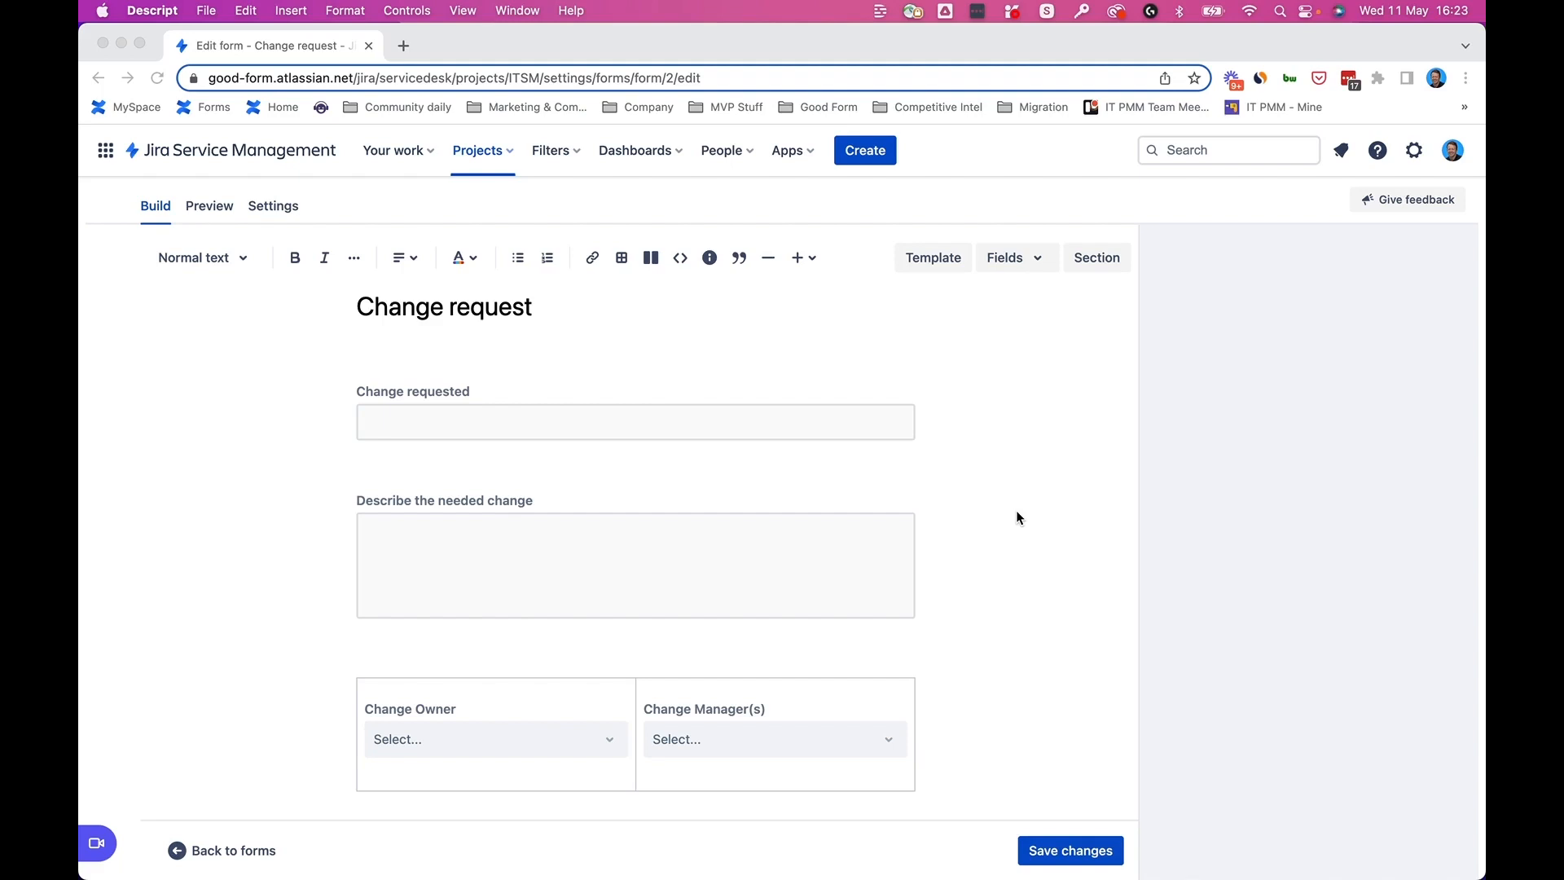
mouse_move(867, 516)
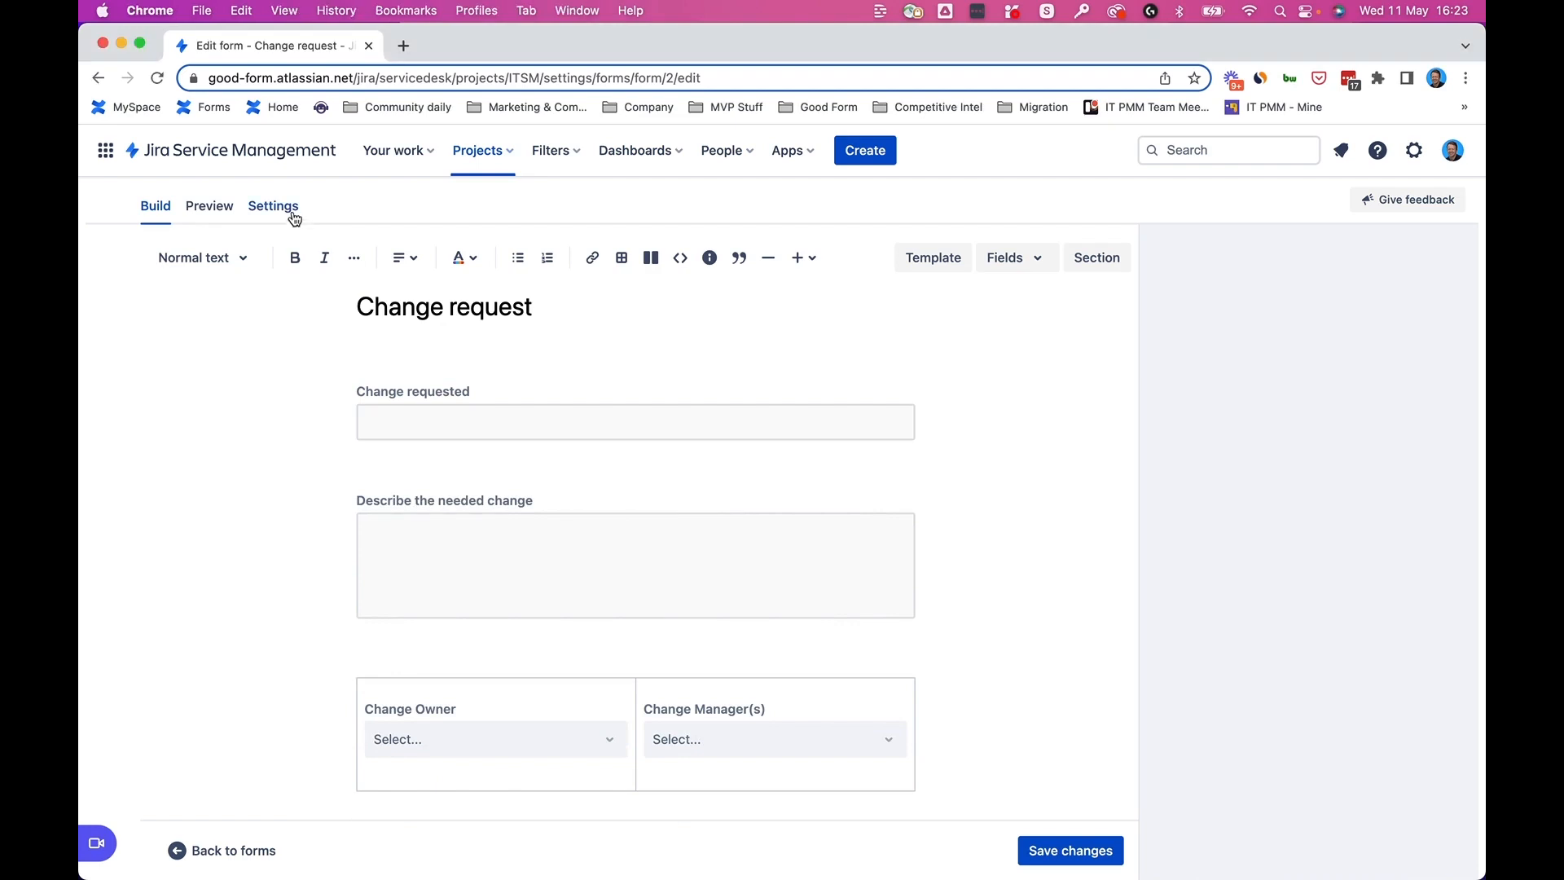
- Make the Change request form create Change management issues, copy its link, and save the form
click(272, 206)
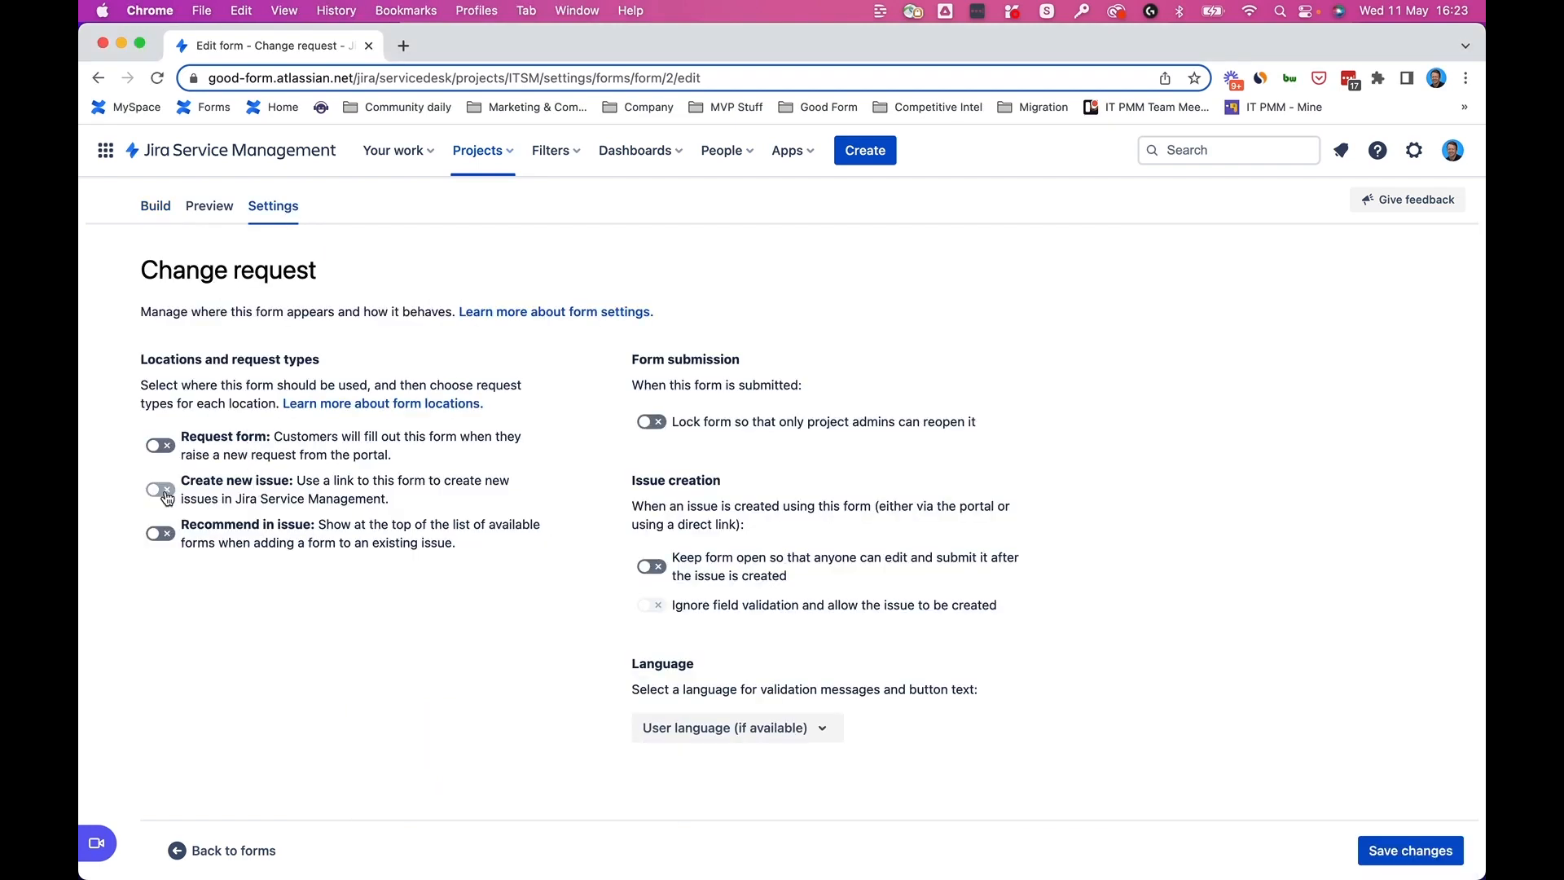
click(159, 489)
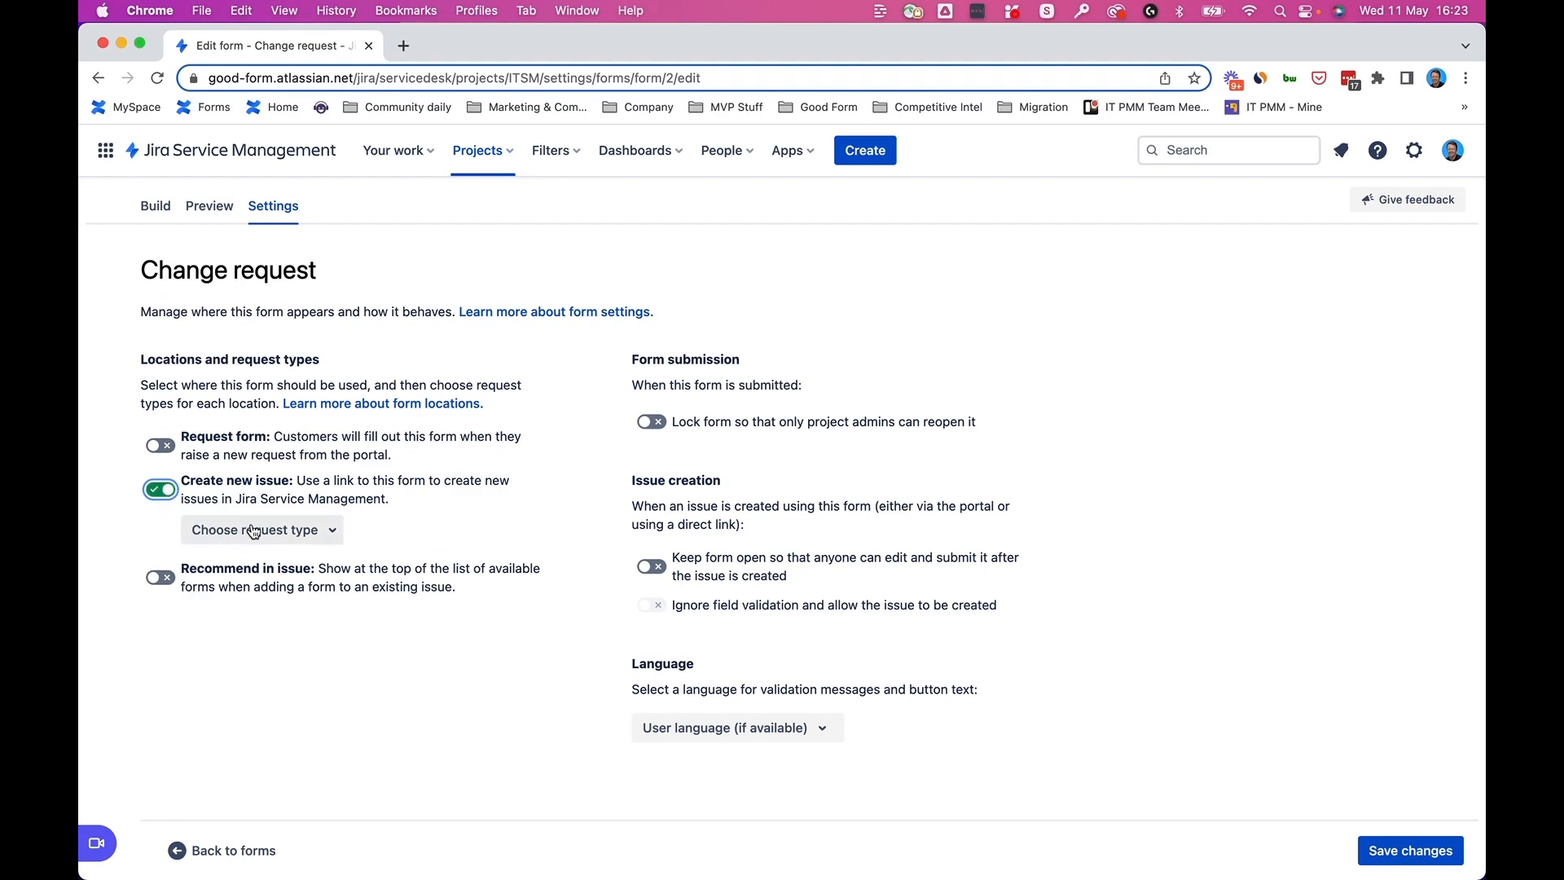
click(260, 530)
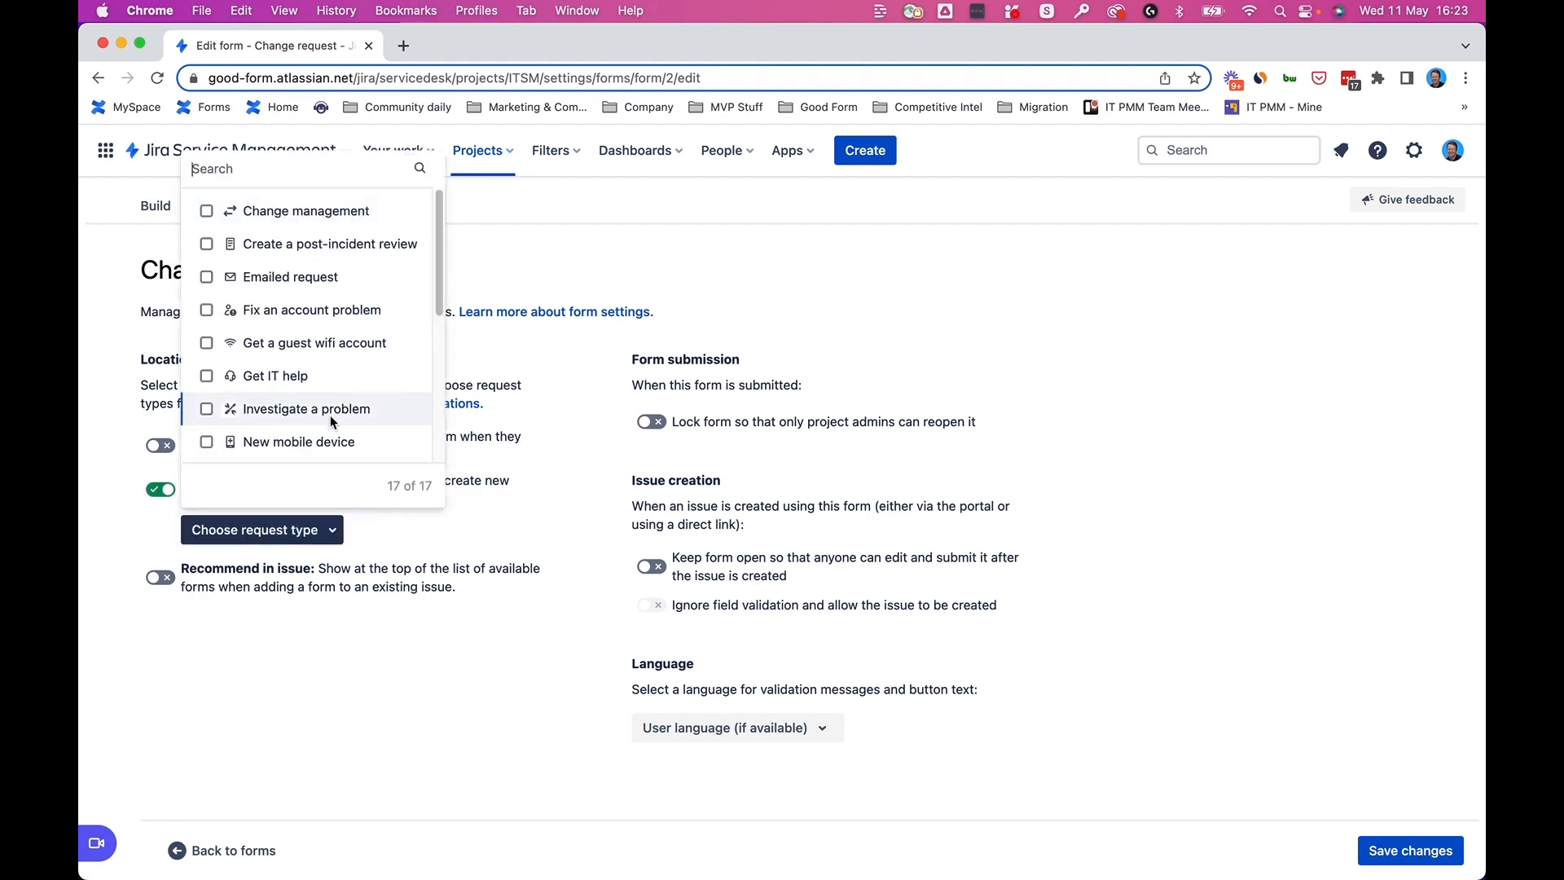
click(206, 210)
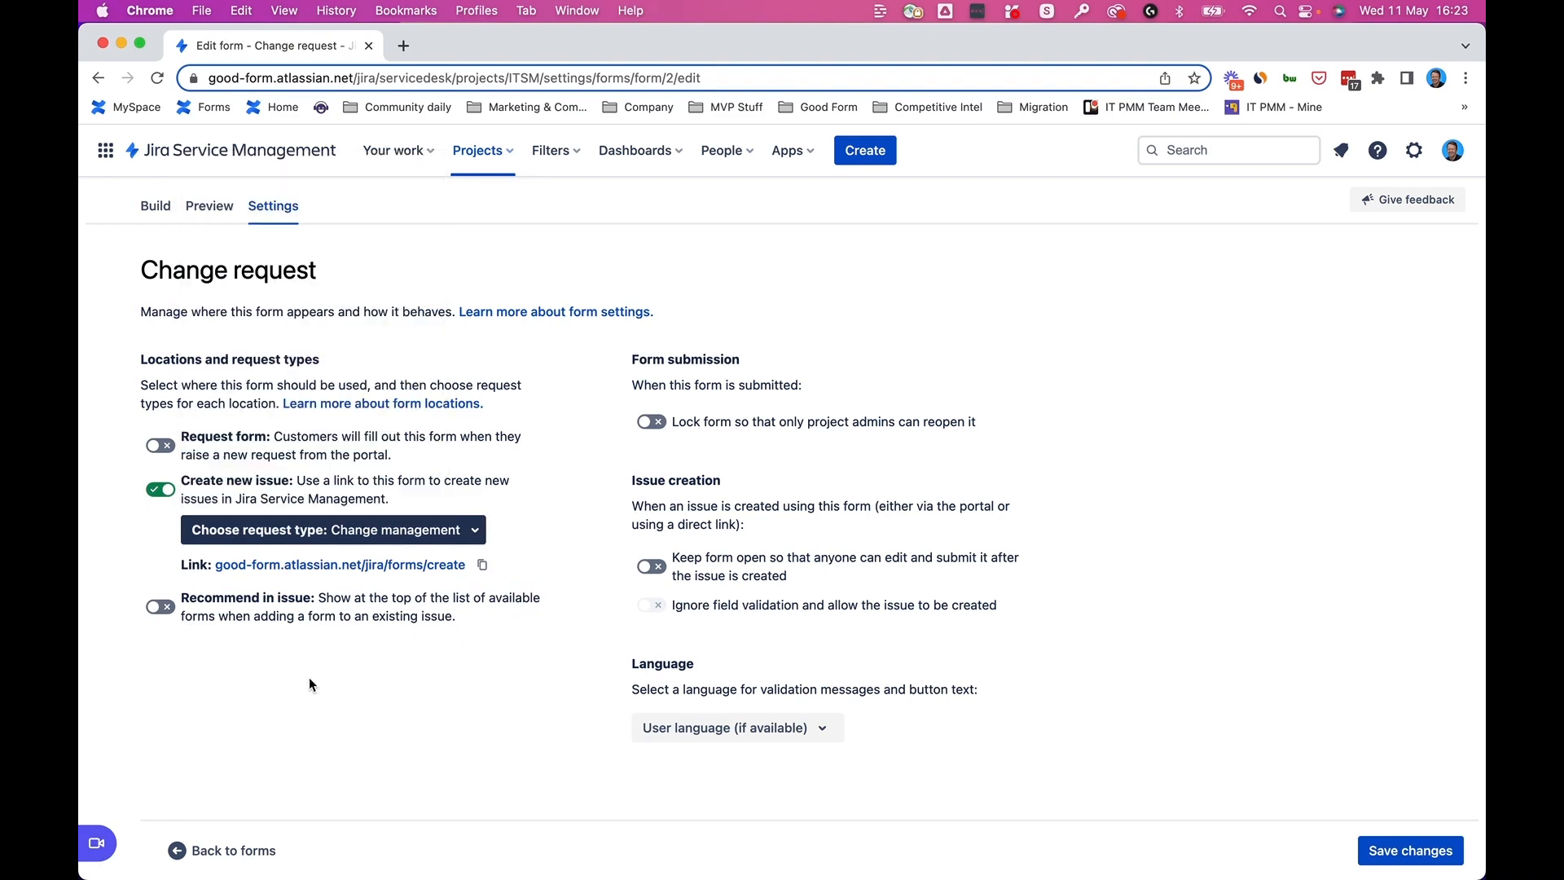
mouse_move(480, 565)
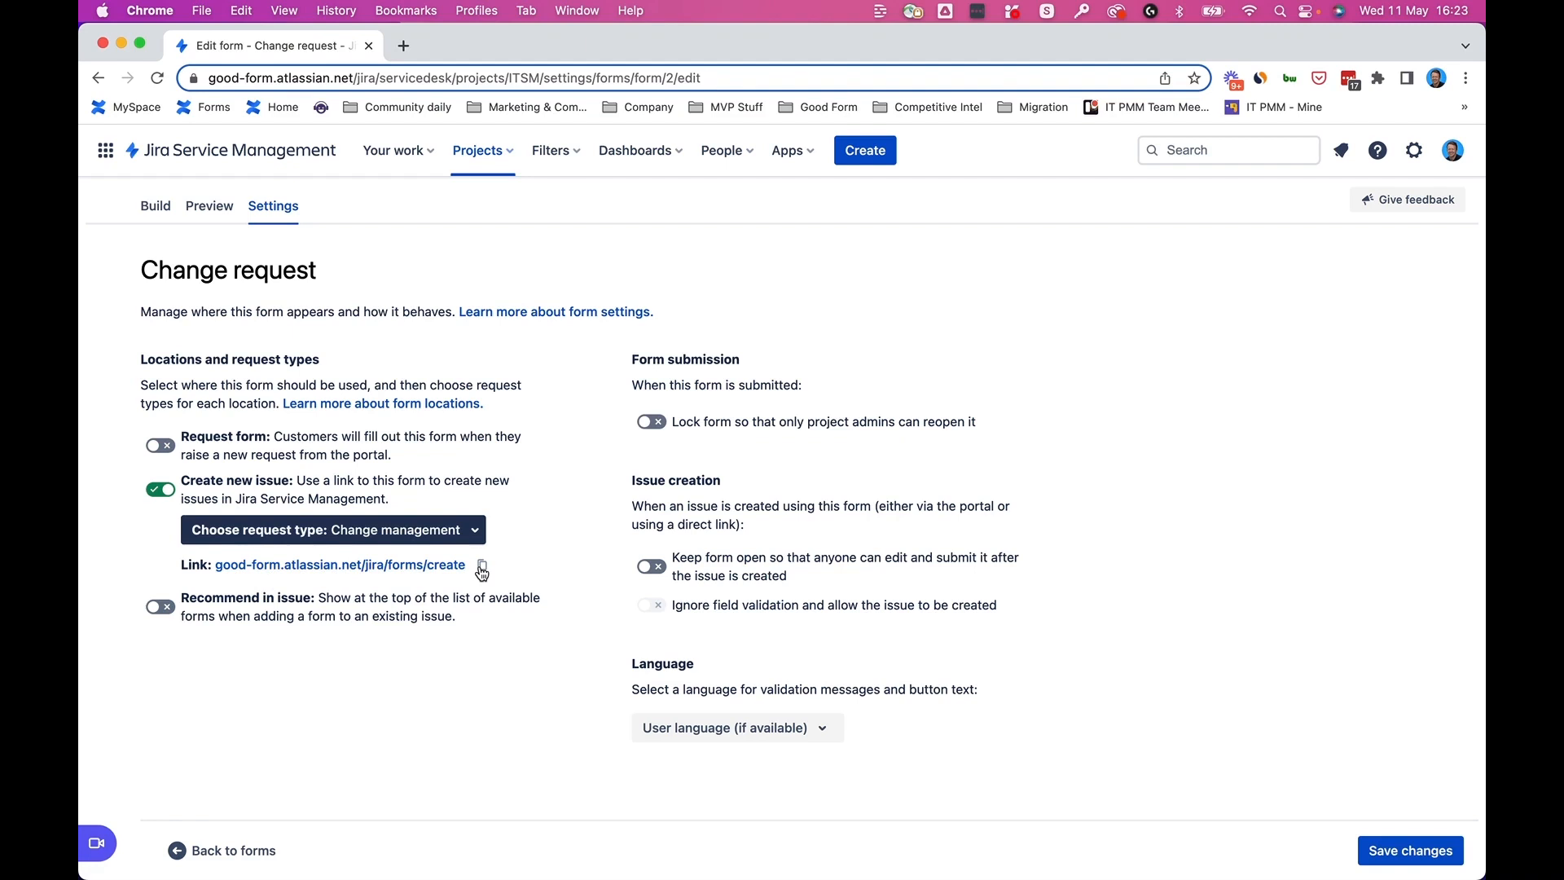
click(481, 564)
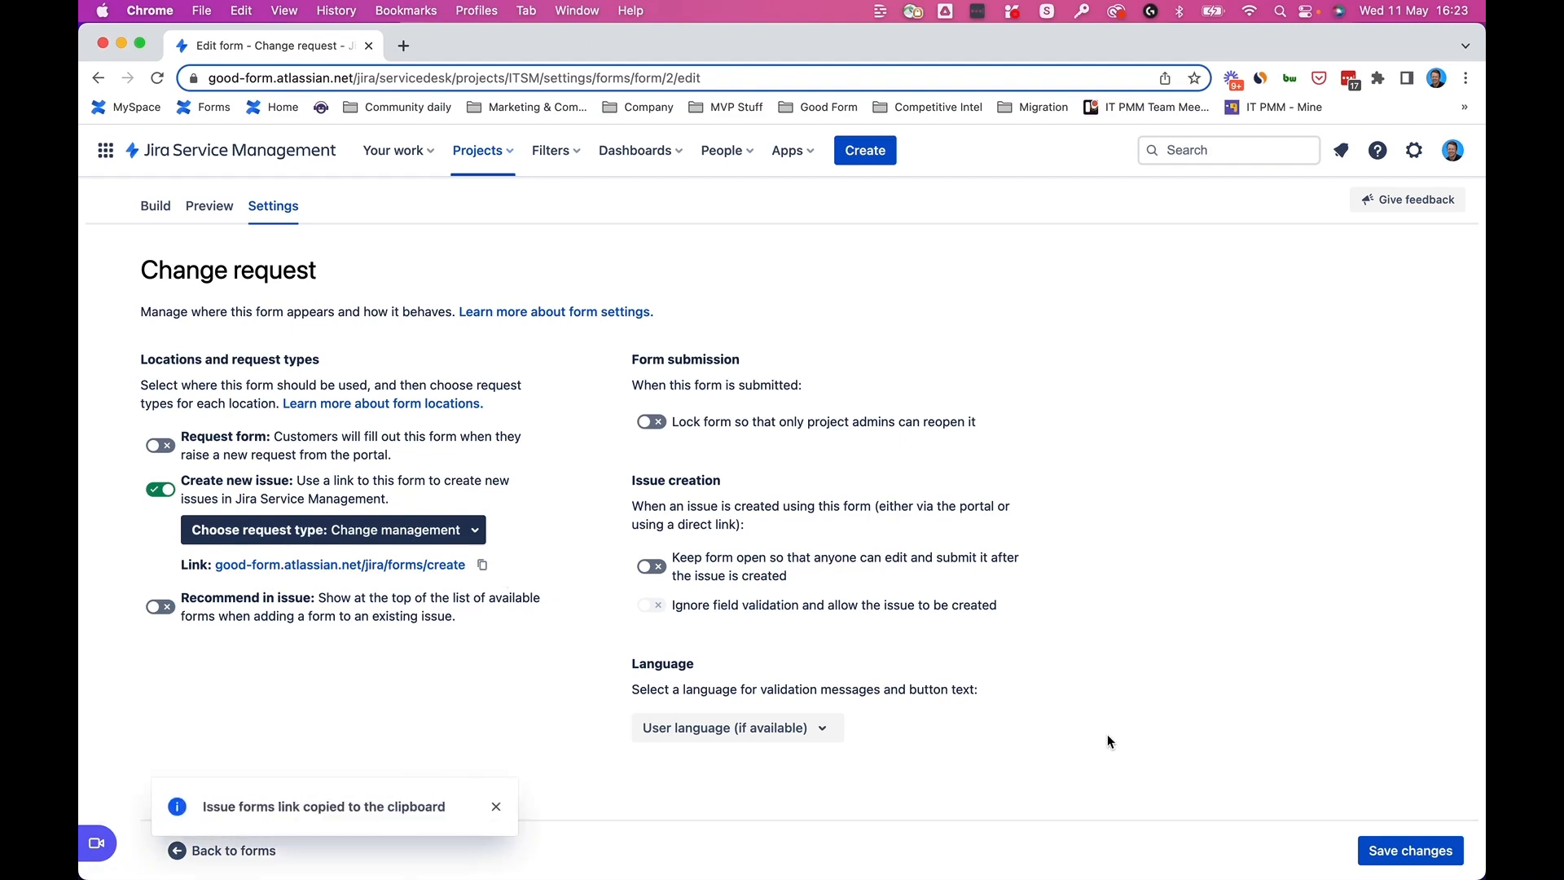
click(1409, 850)
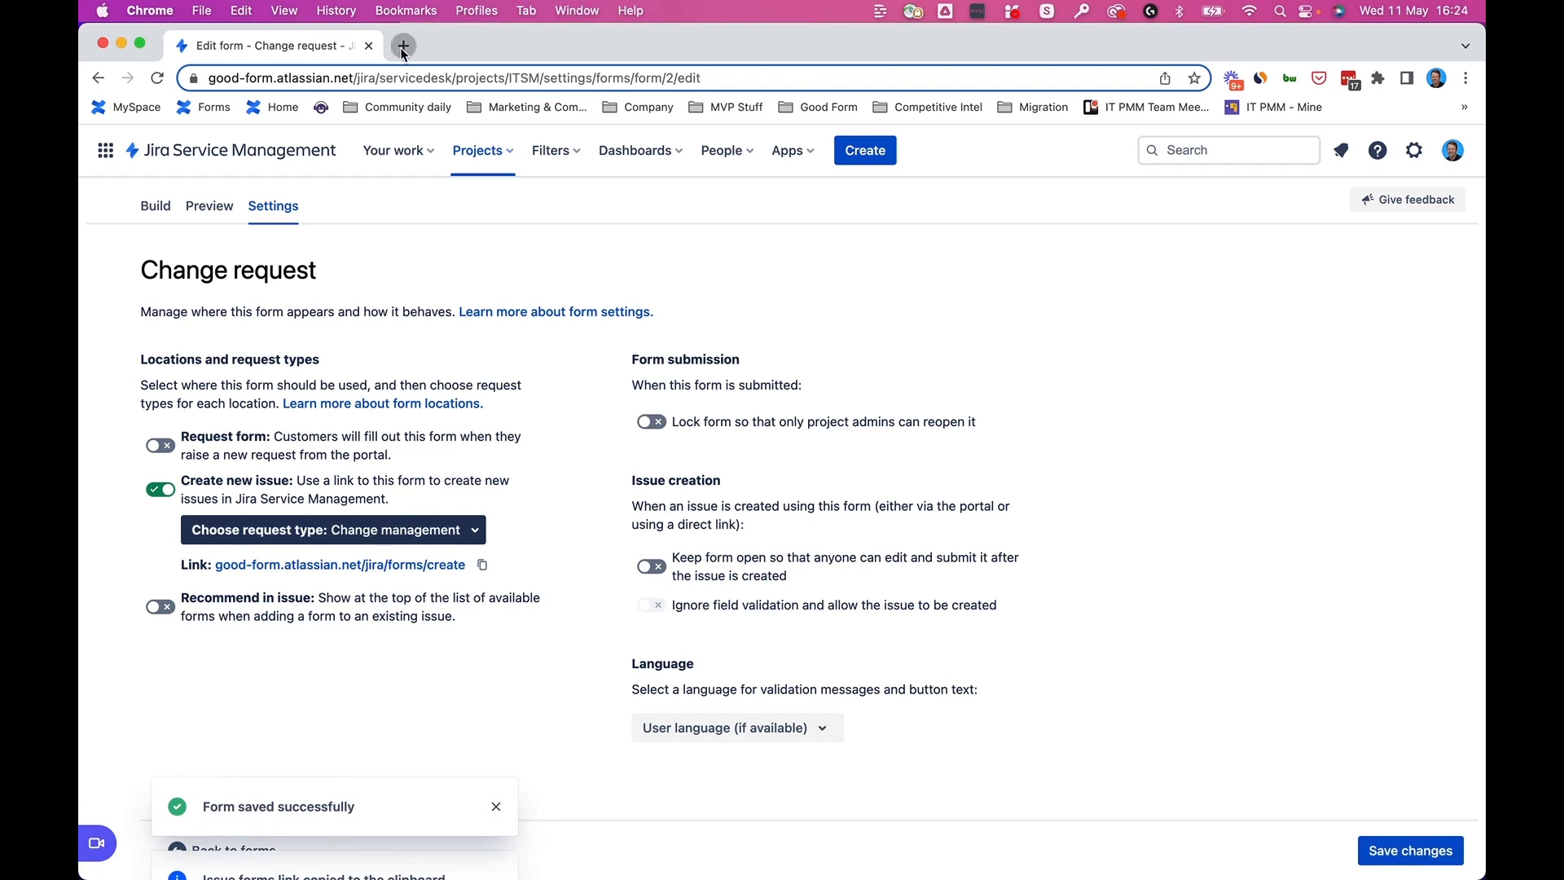
- Open the link in a new tab and select project ITSM, Change management, and the Change request form
click(404, 46)
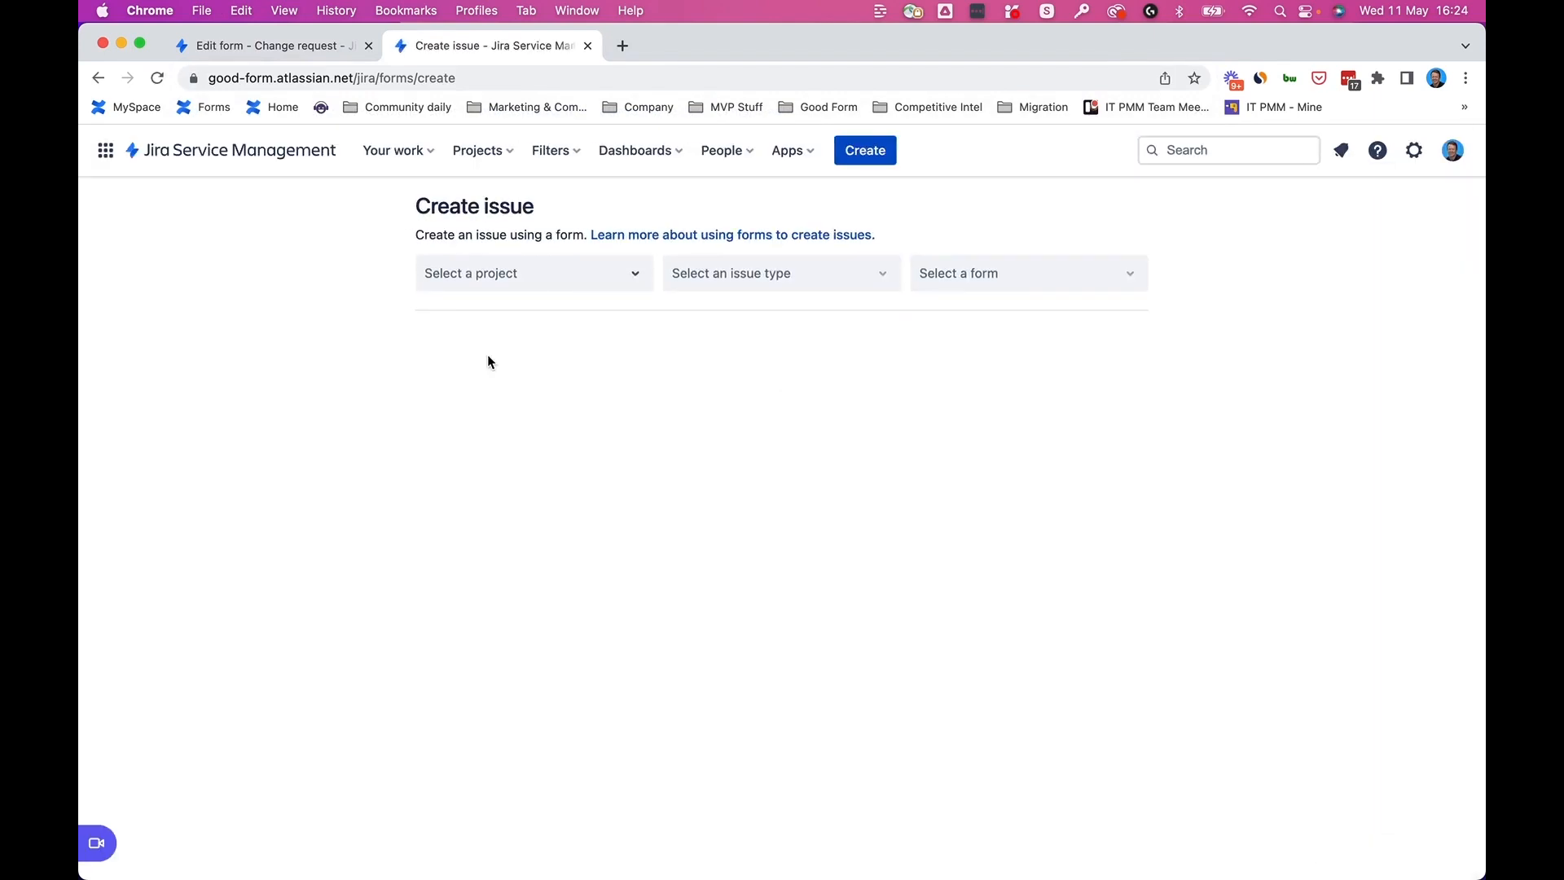
mouse_move(564, 312)
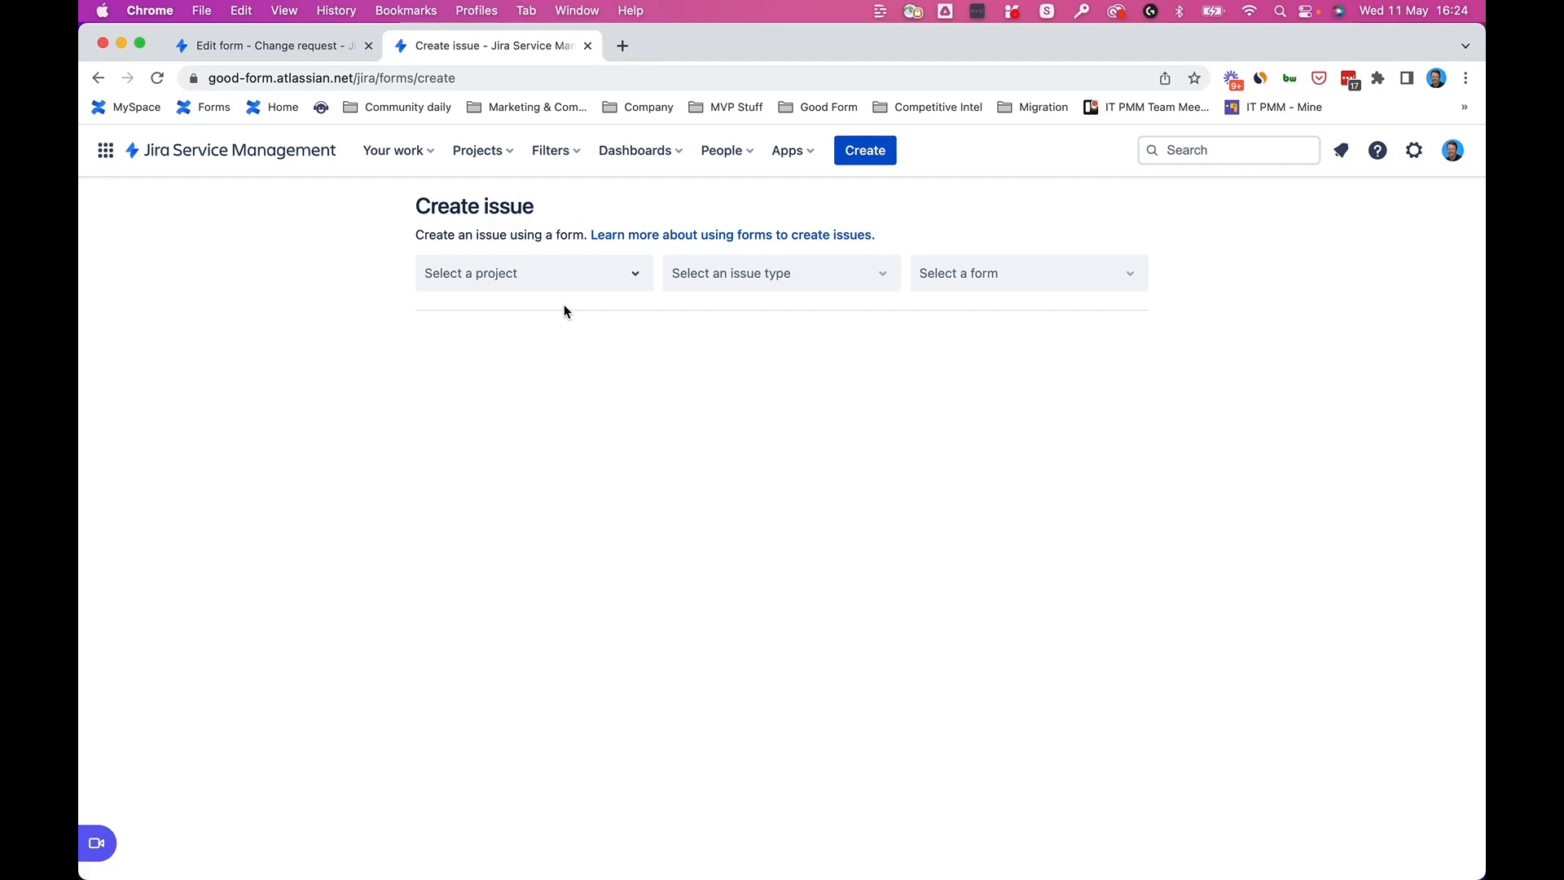
click(269, 45)
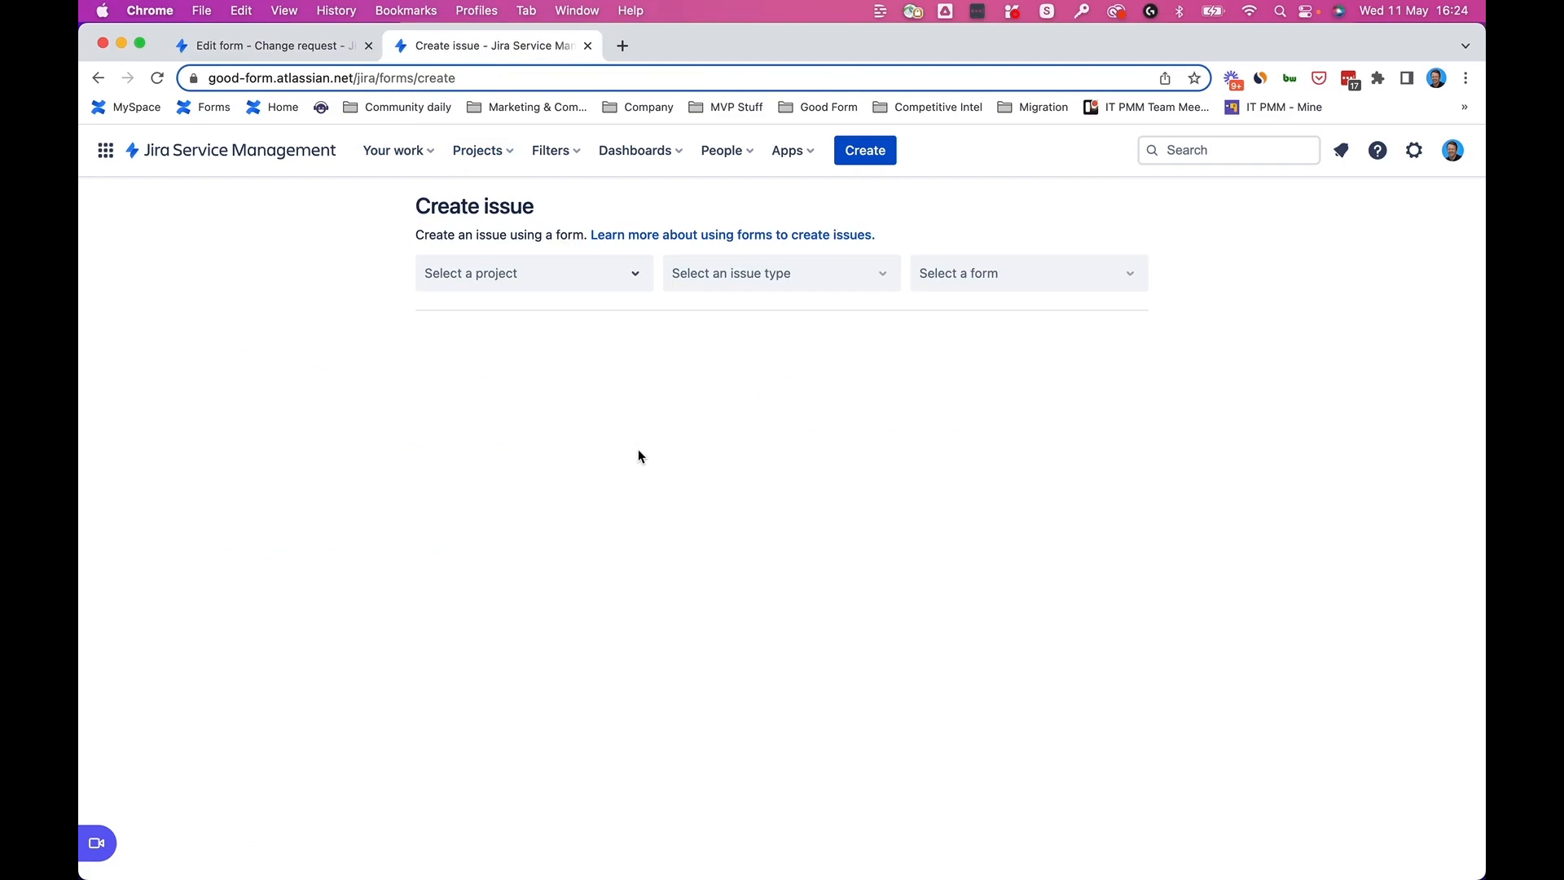
click(533, 272)
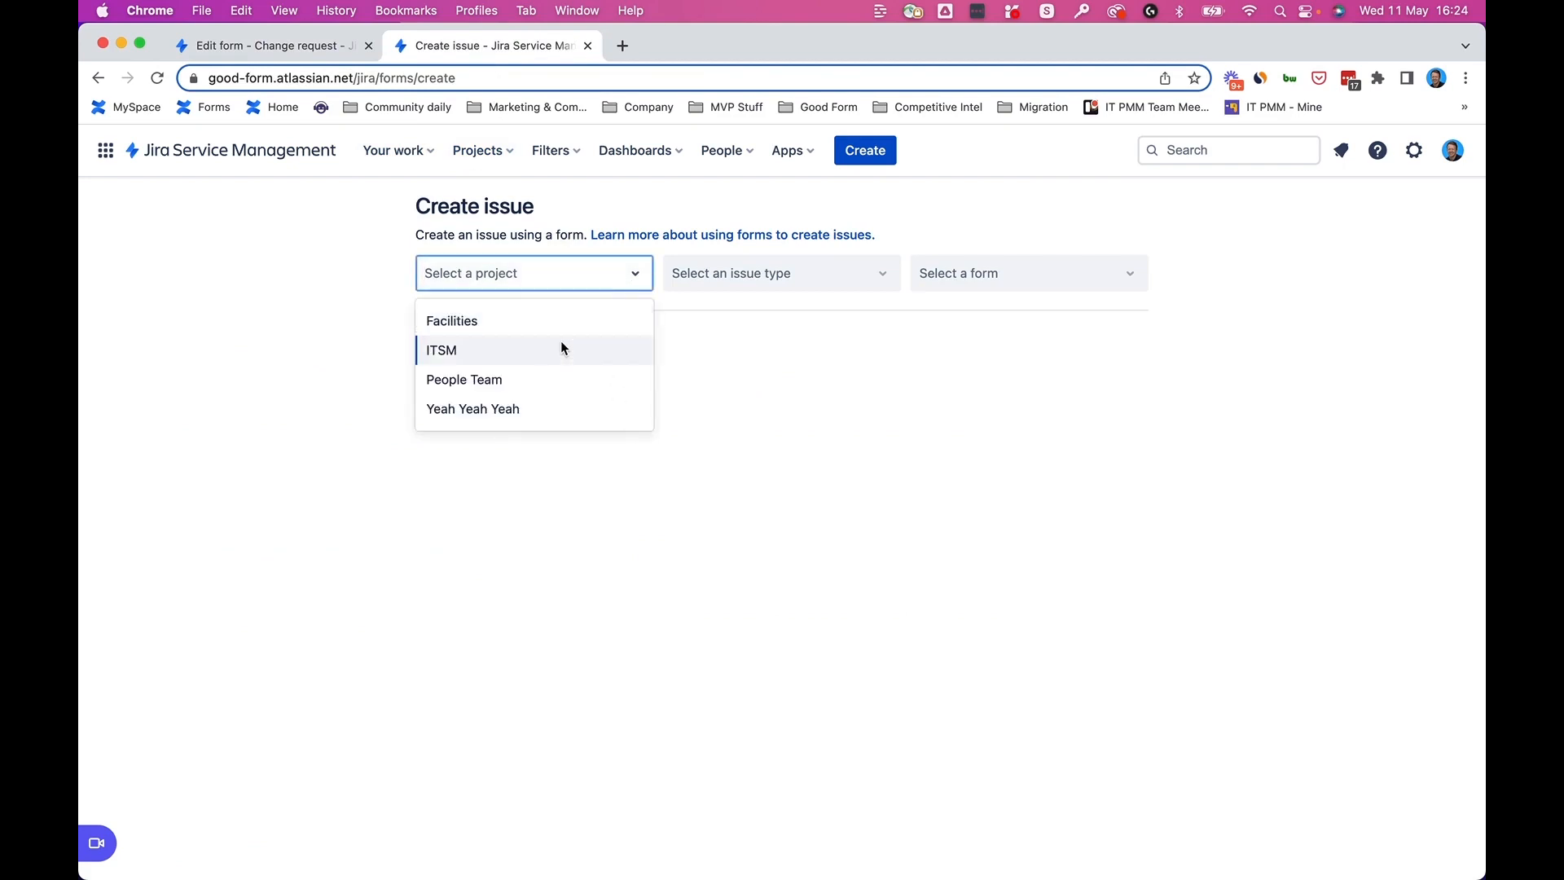
click(441, 349)
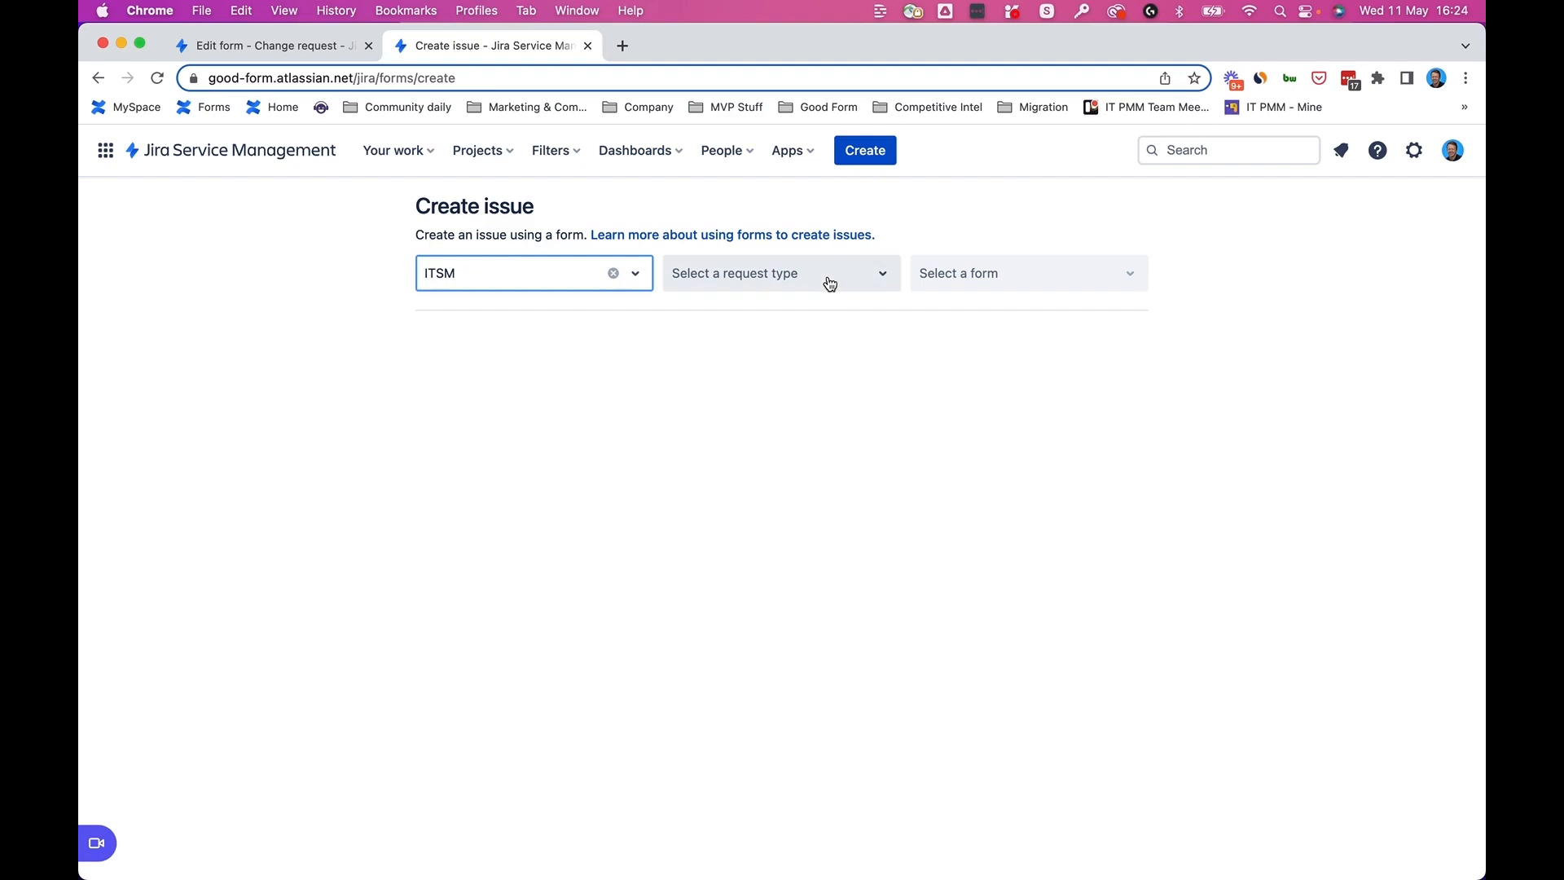
click(780, 272)
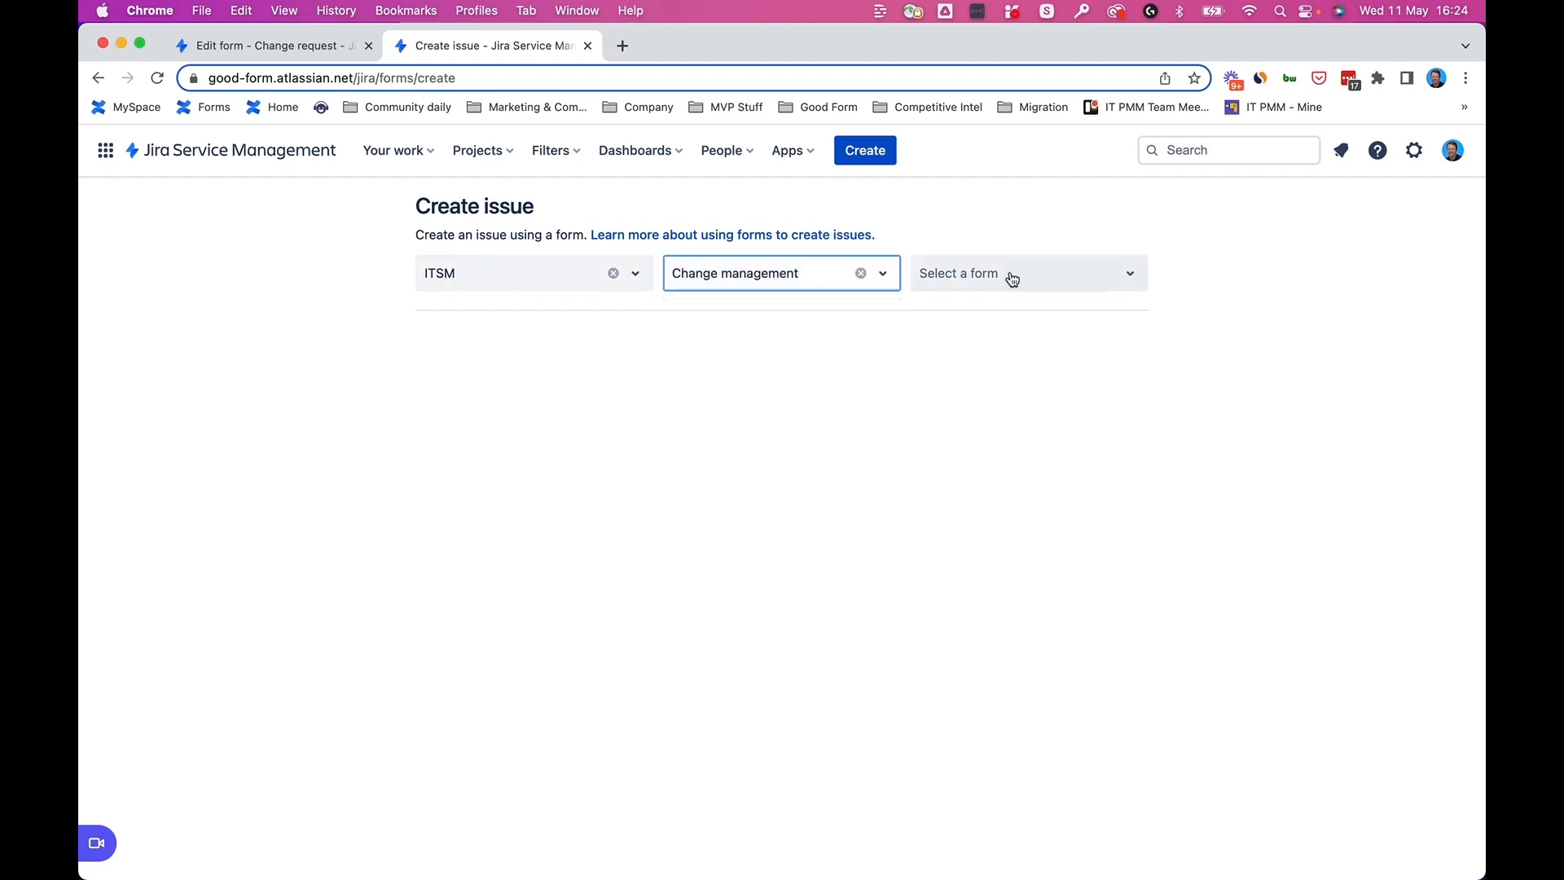
click(1012, 272)
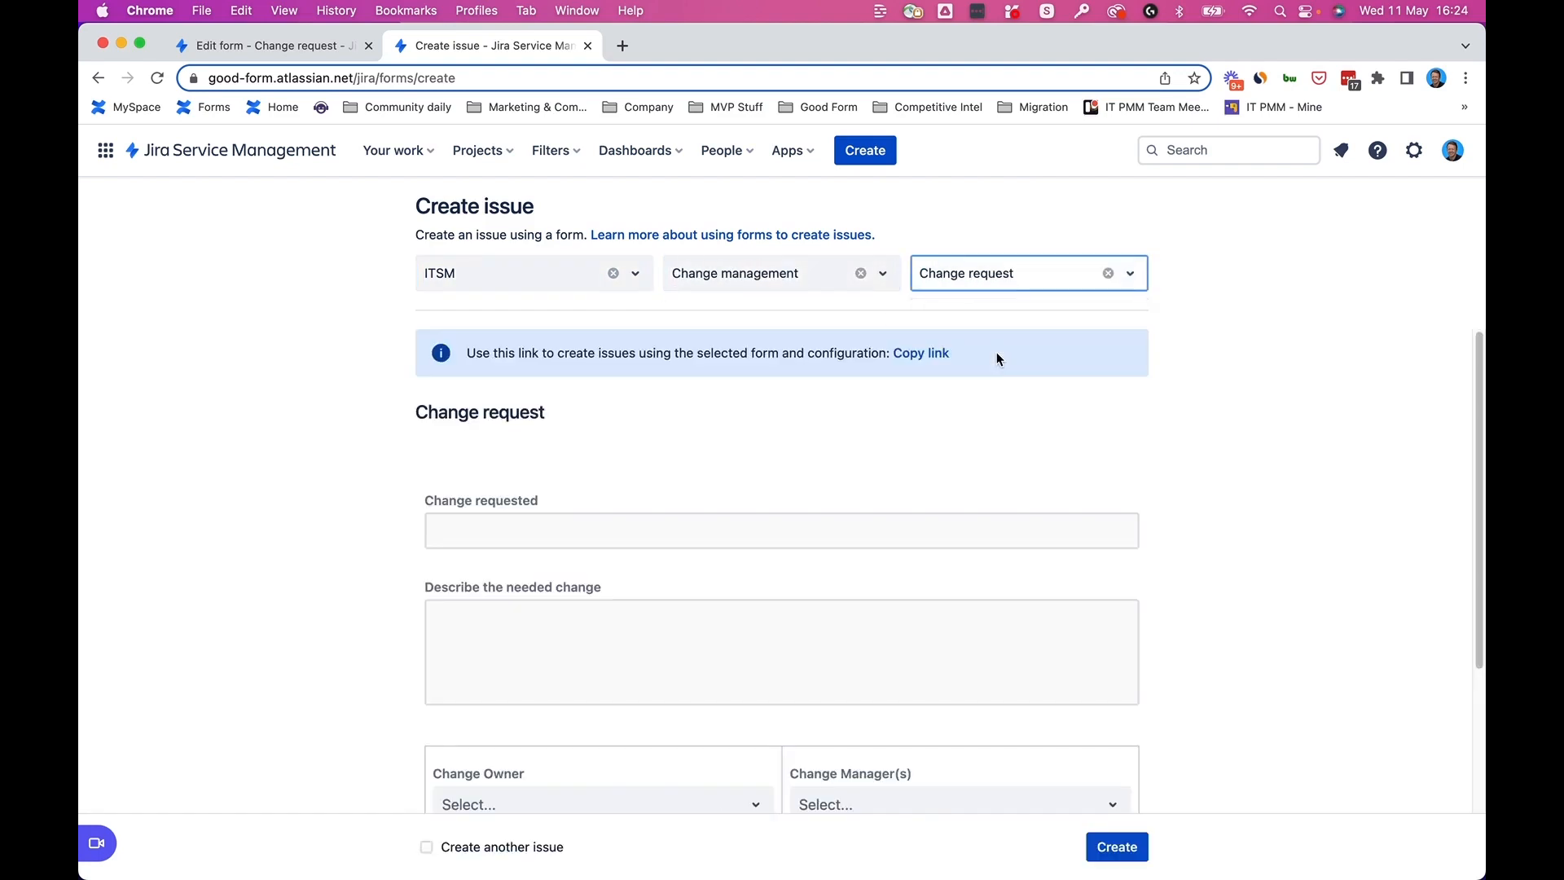
- Fill Change requested with the suggested documentation change to create issue ITSM-7
scroll(down, 3)
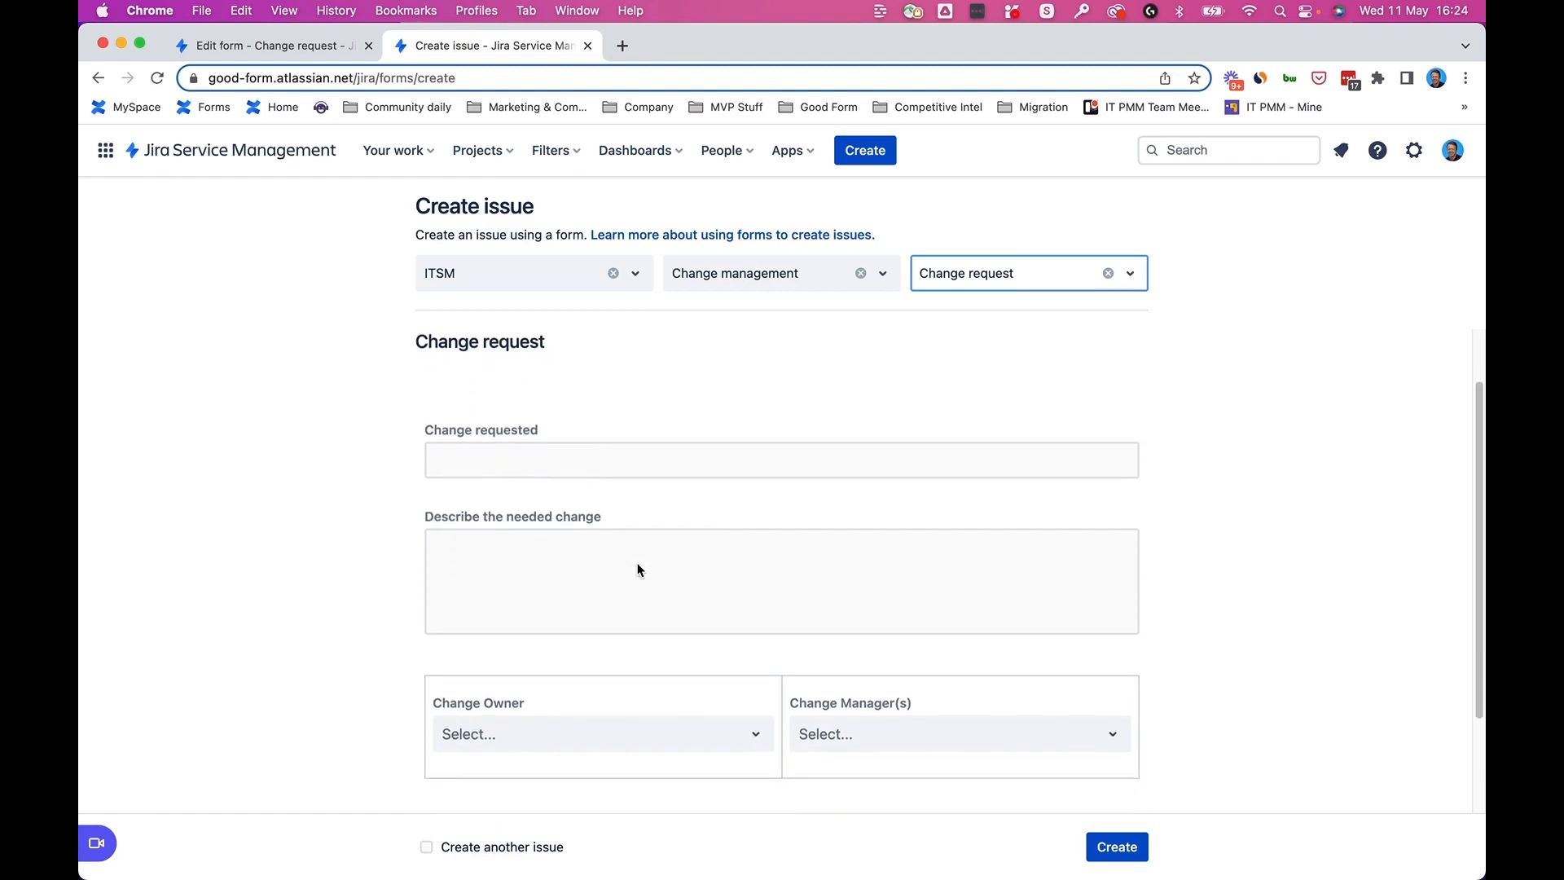
scroll(down, 3)
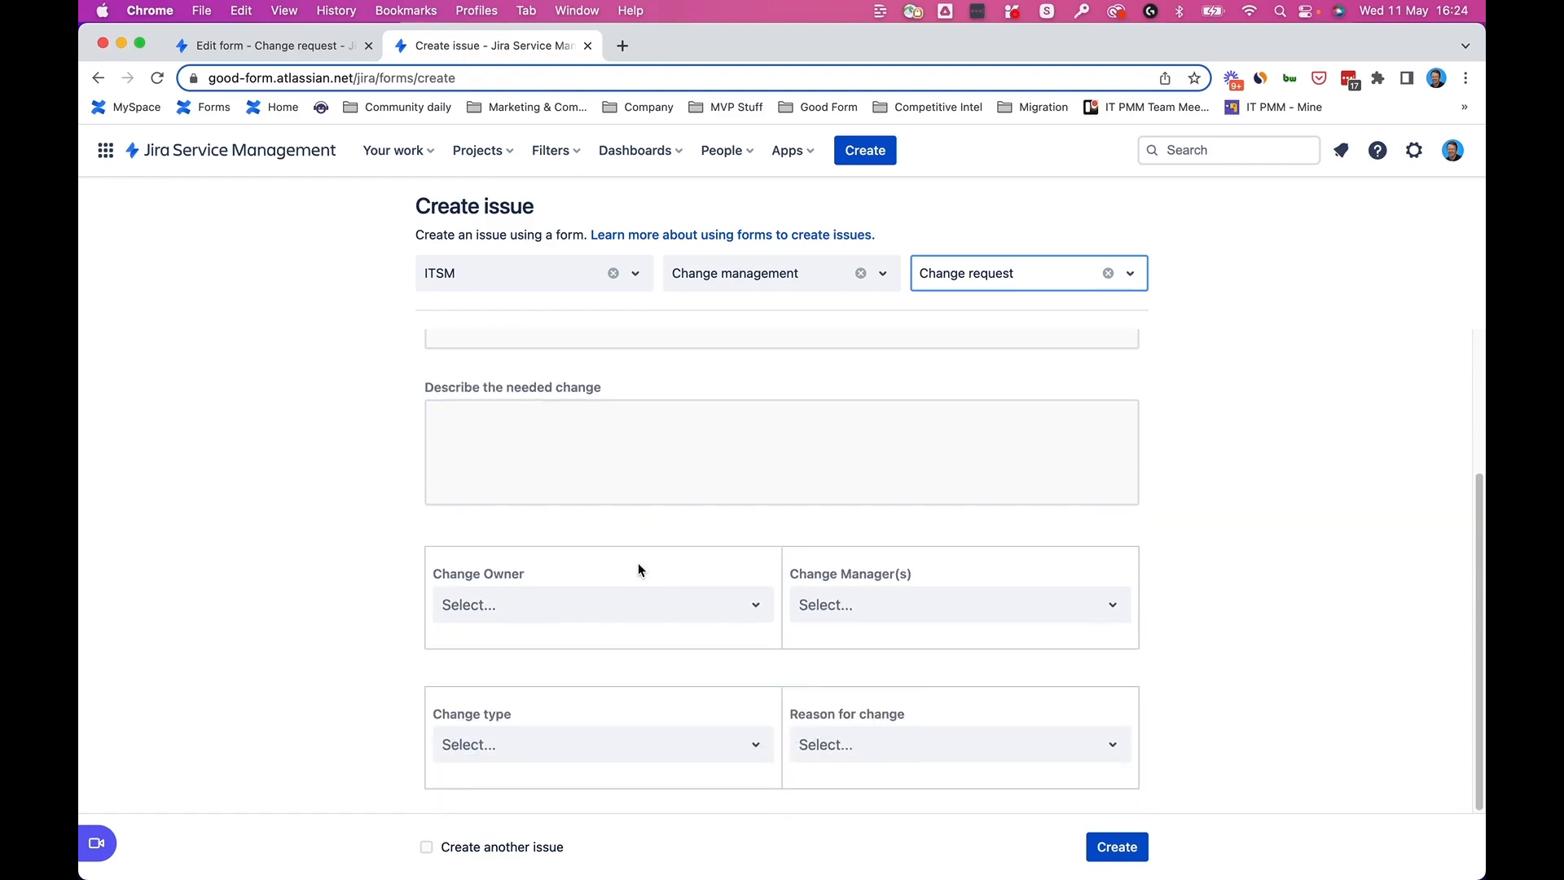
scroll(up, 3)
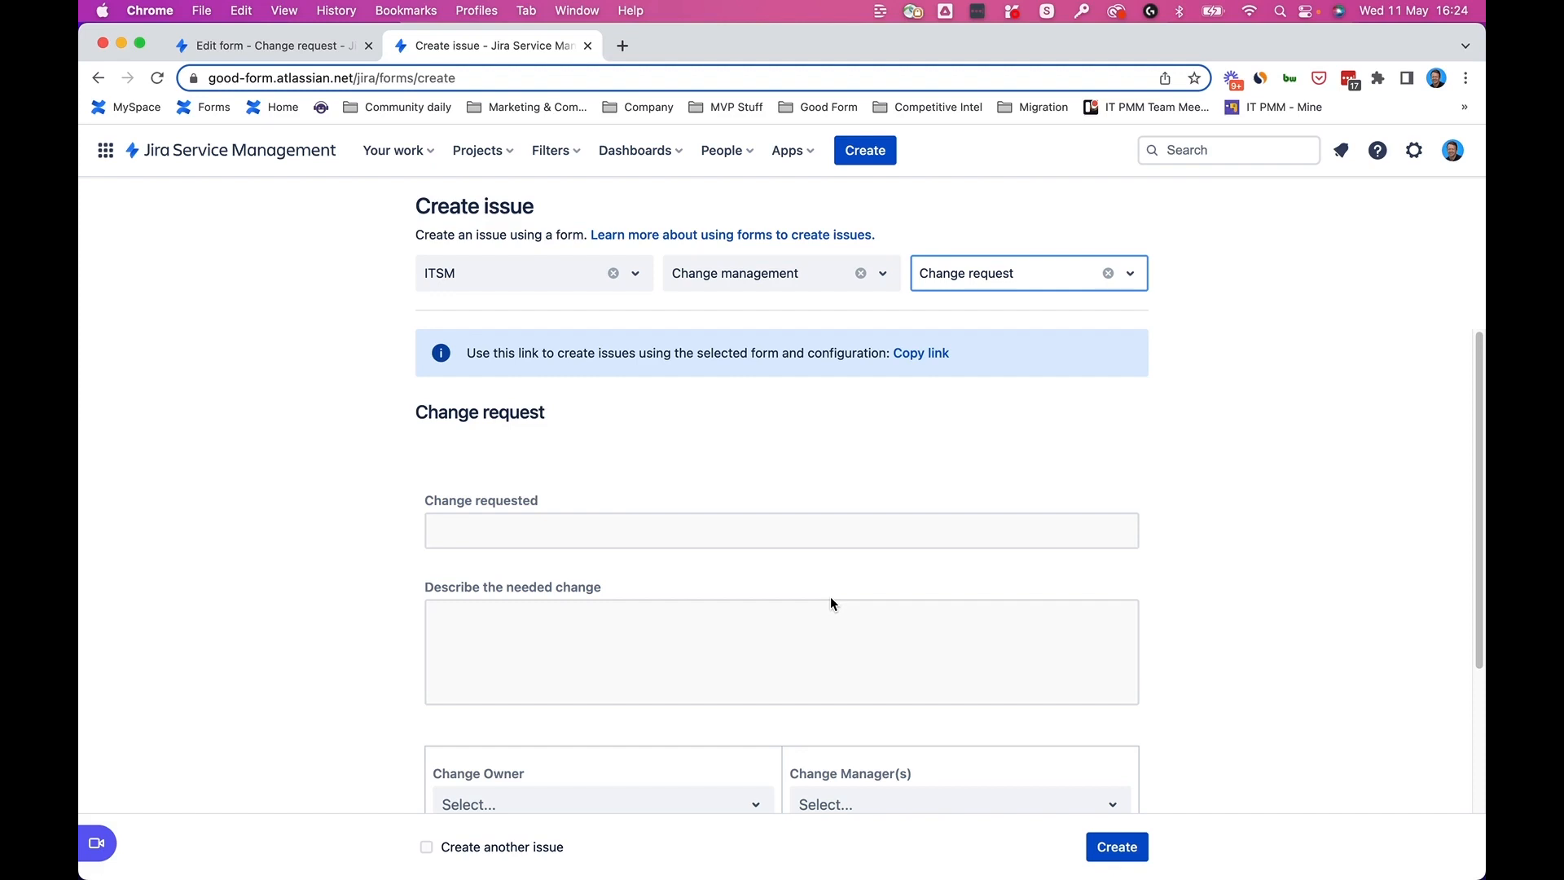
click(781, 529)
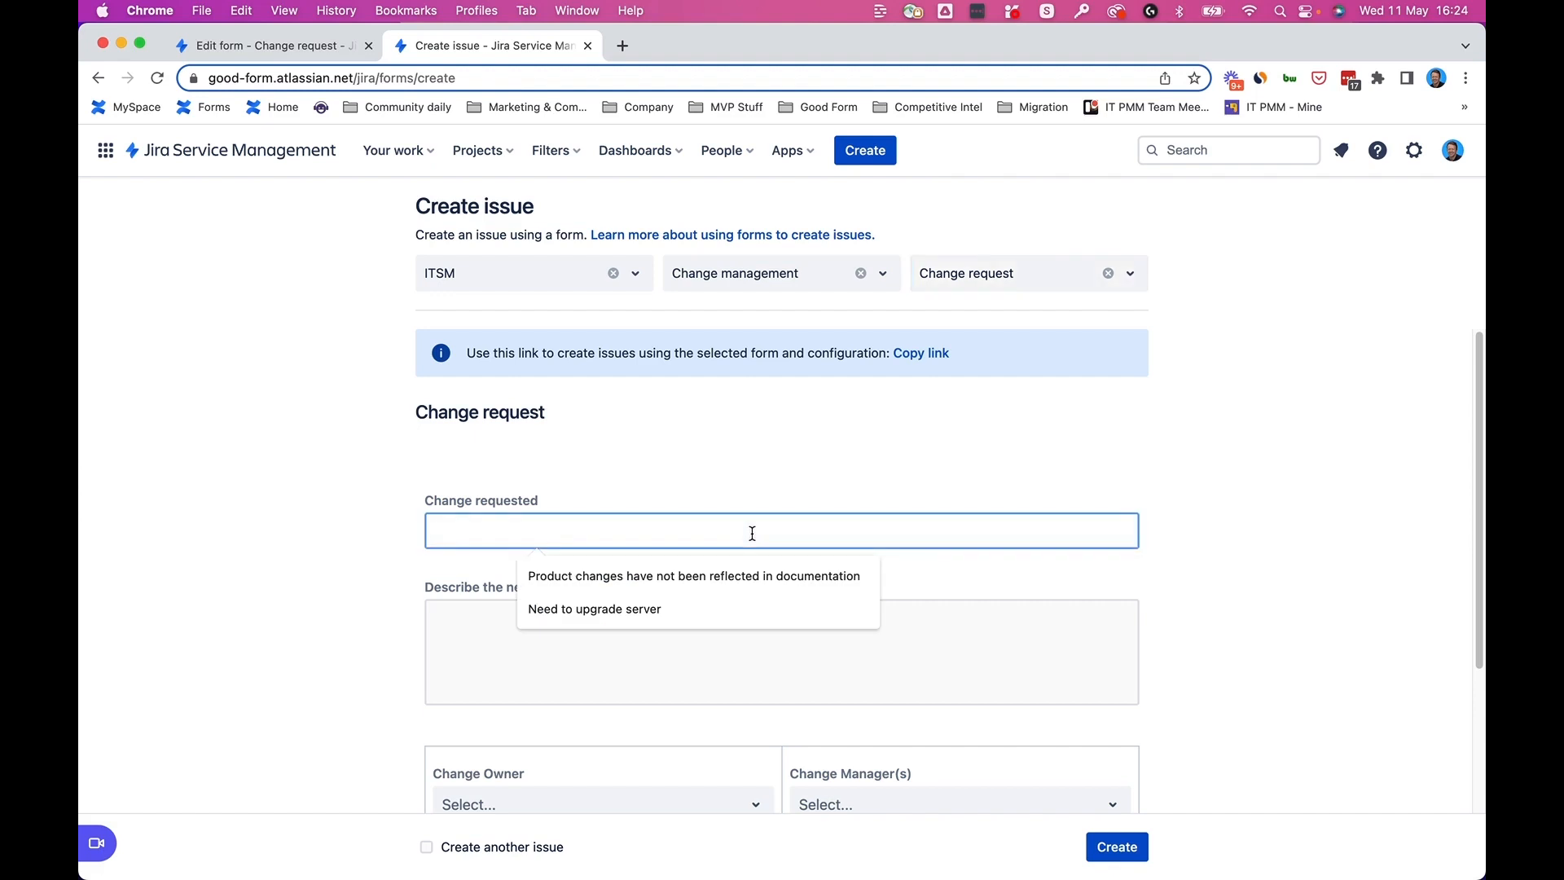
click(1116, 845)
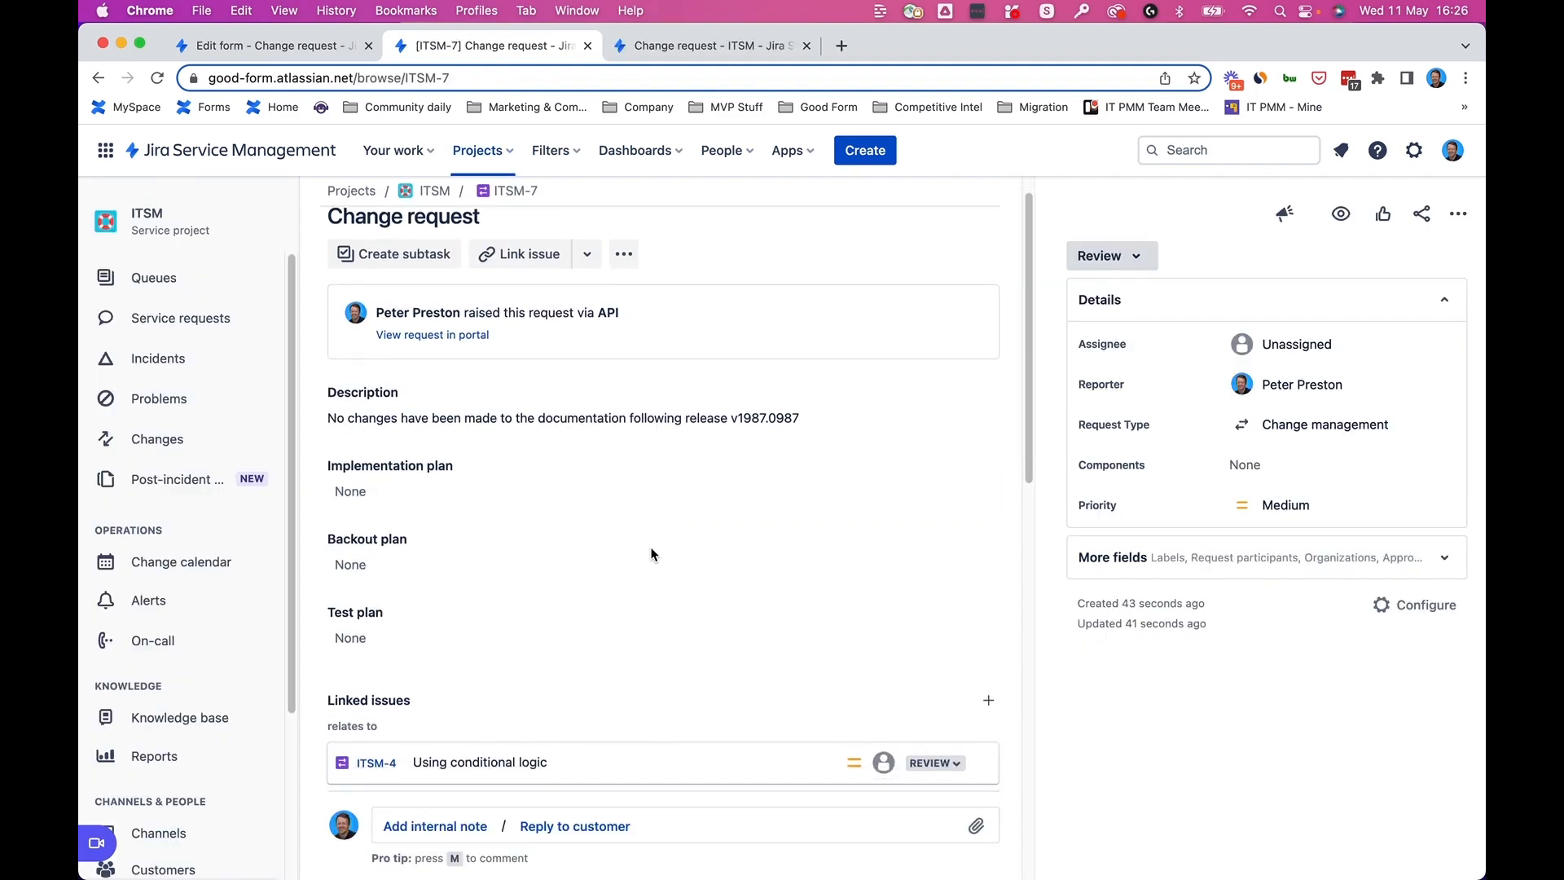
- Scroll down ITSM-7 to view its submitted Change request form and documentation change
scroll(down, 3)
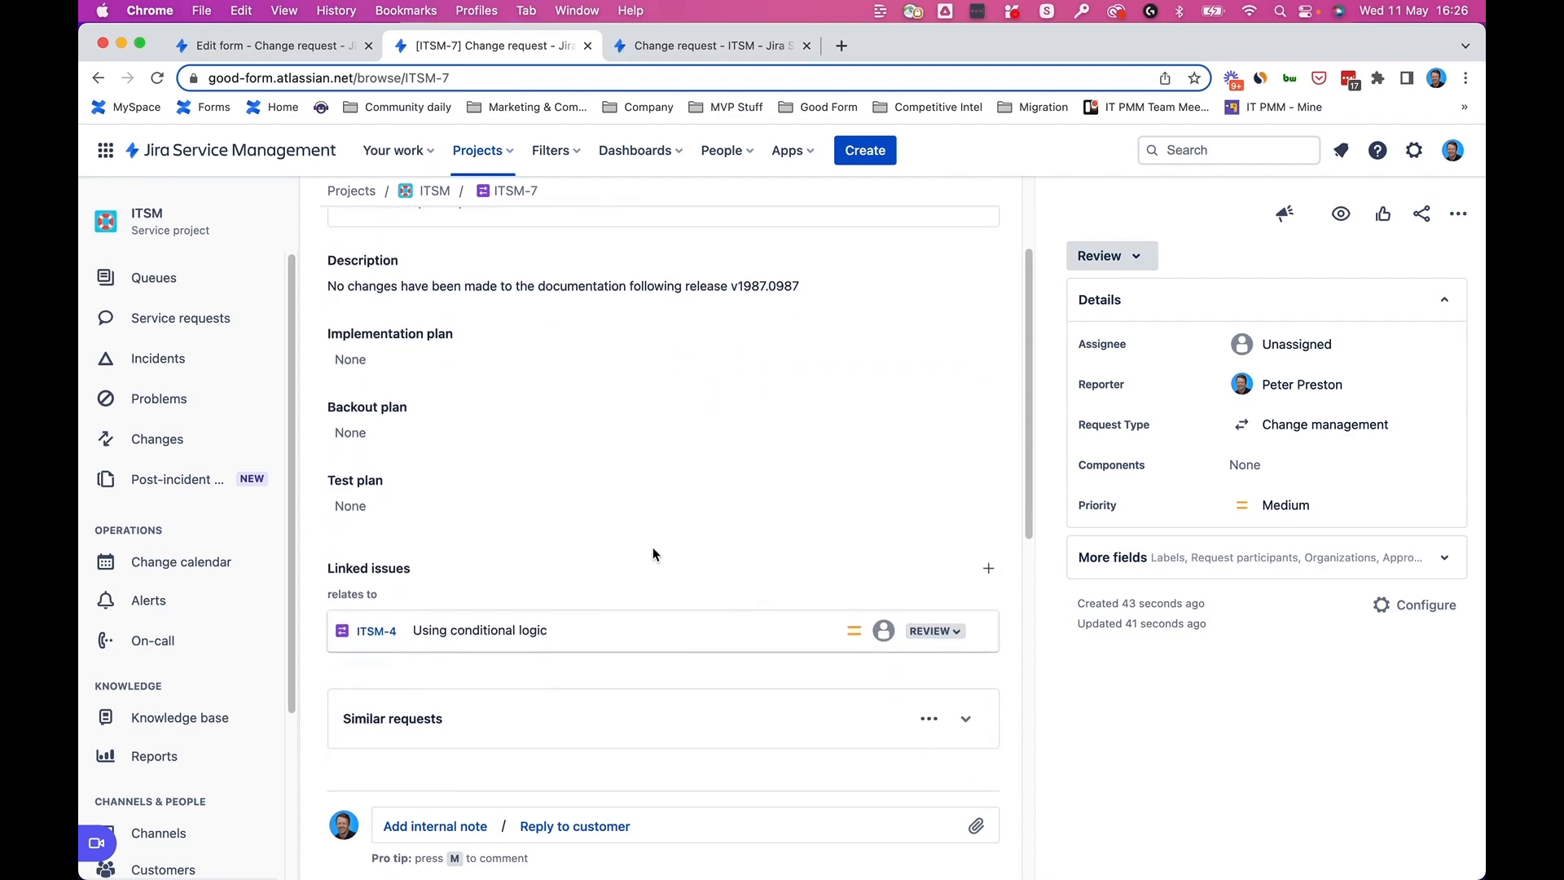
scroll(down, 3)
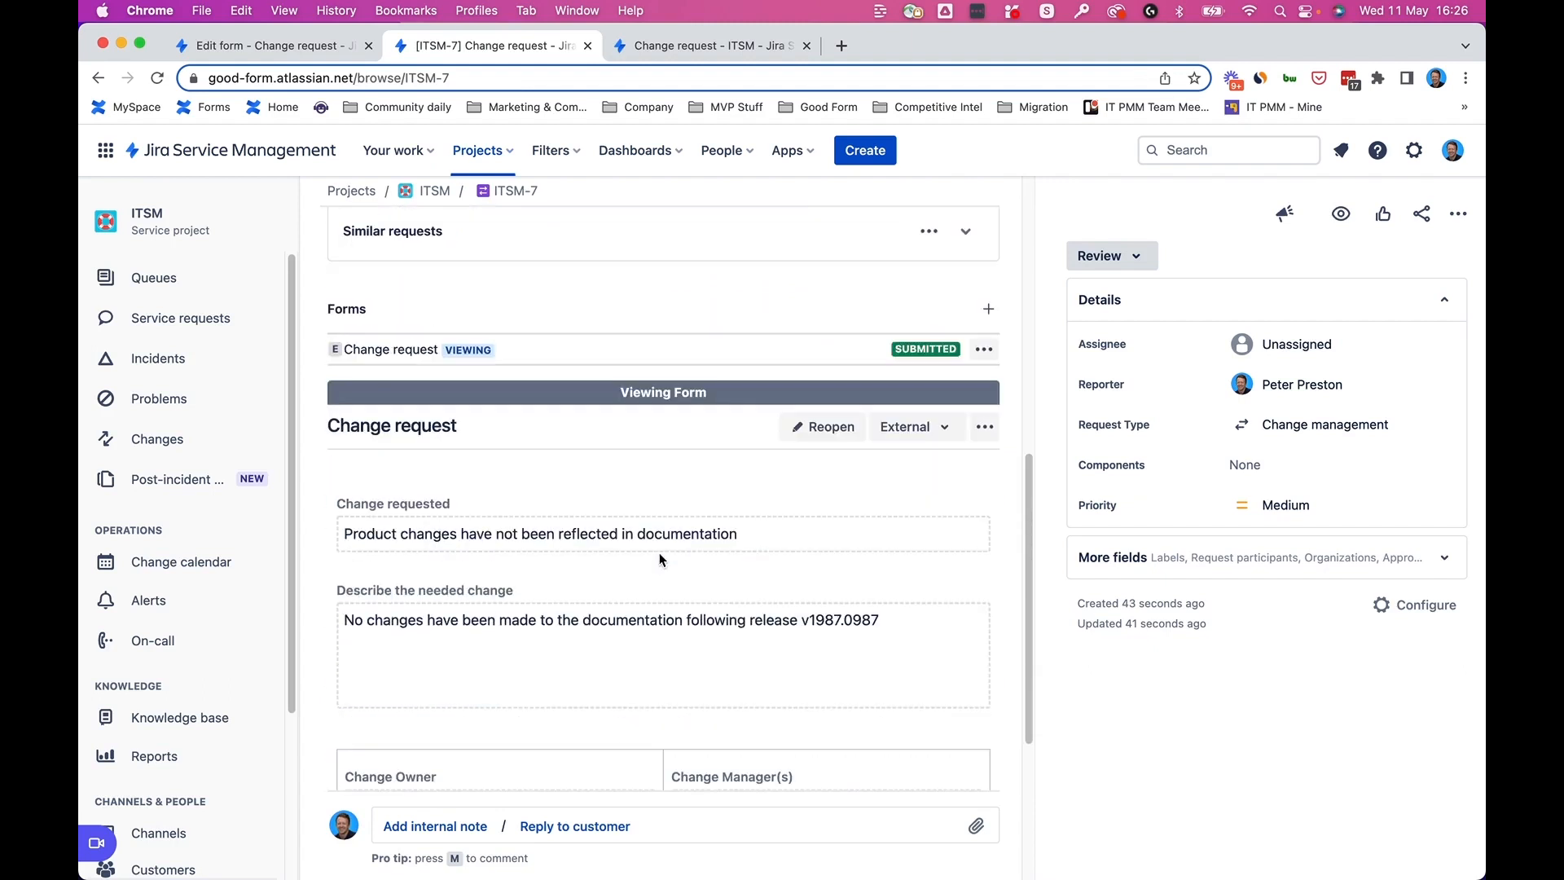
mouse_move(655, 364)
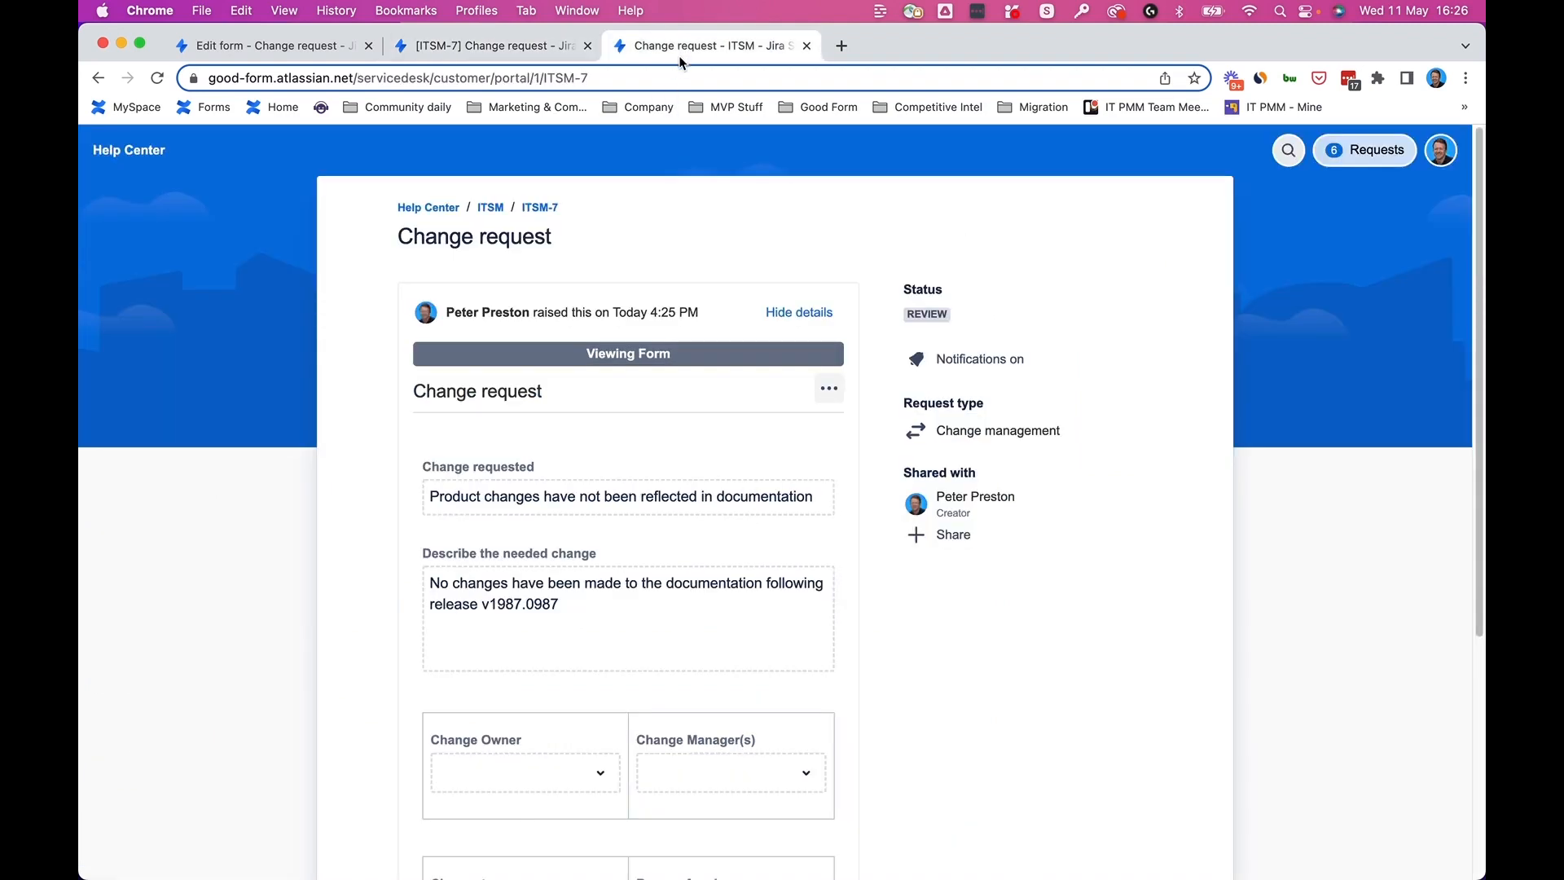
mouse_move(655, 391)
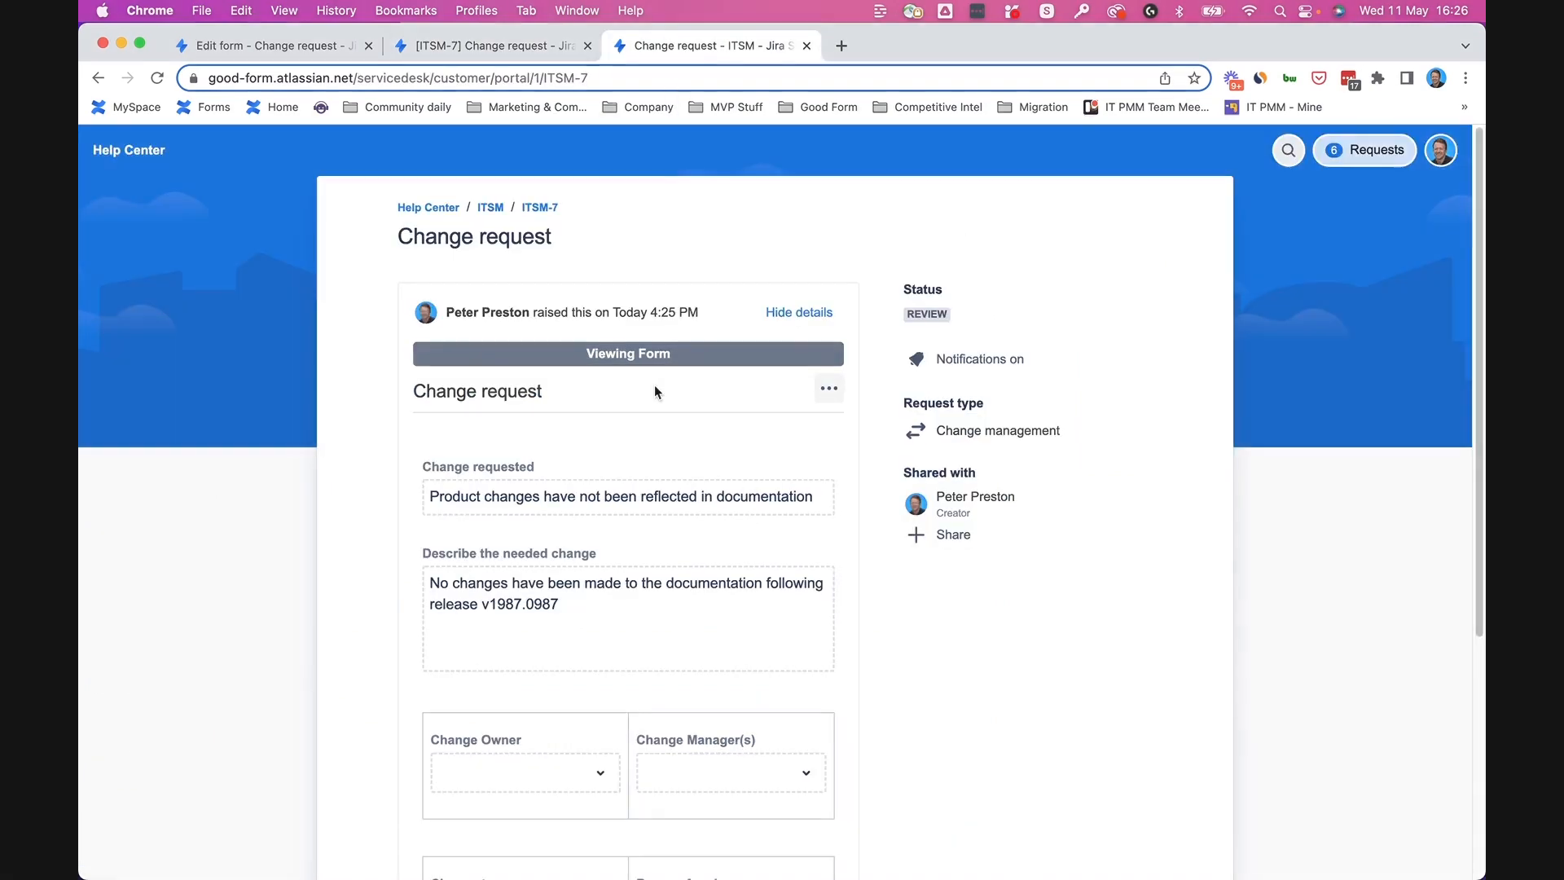